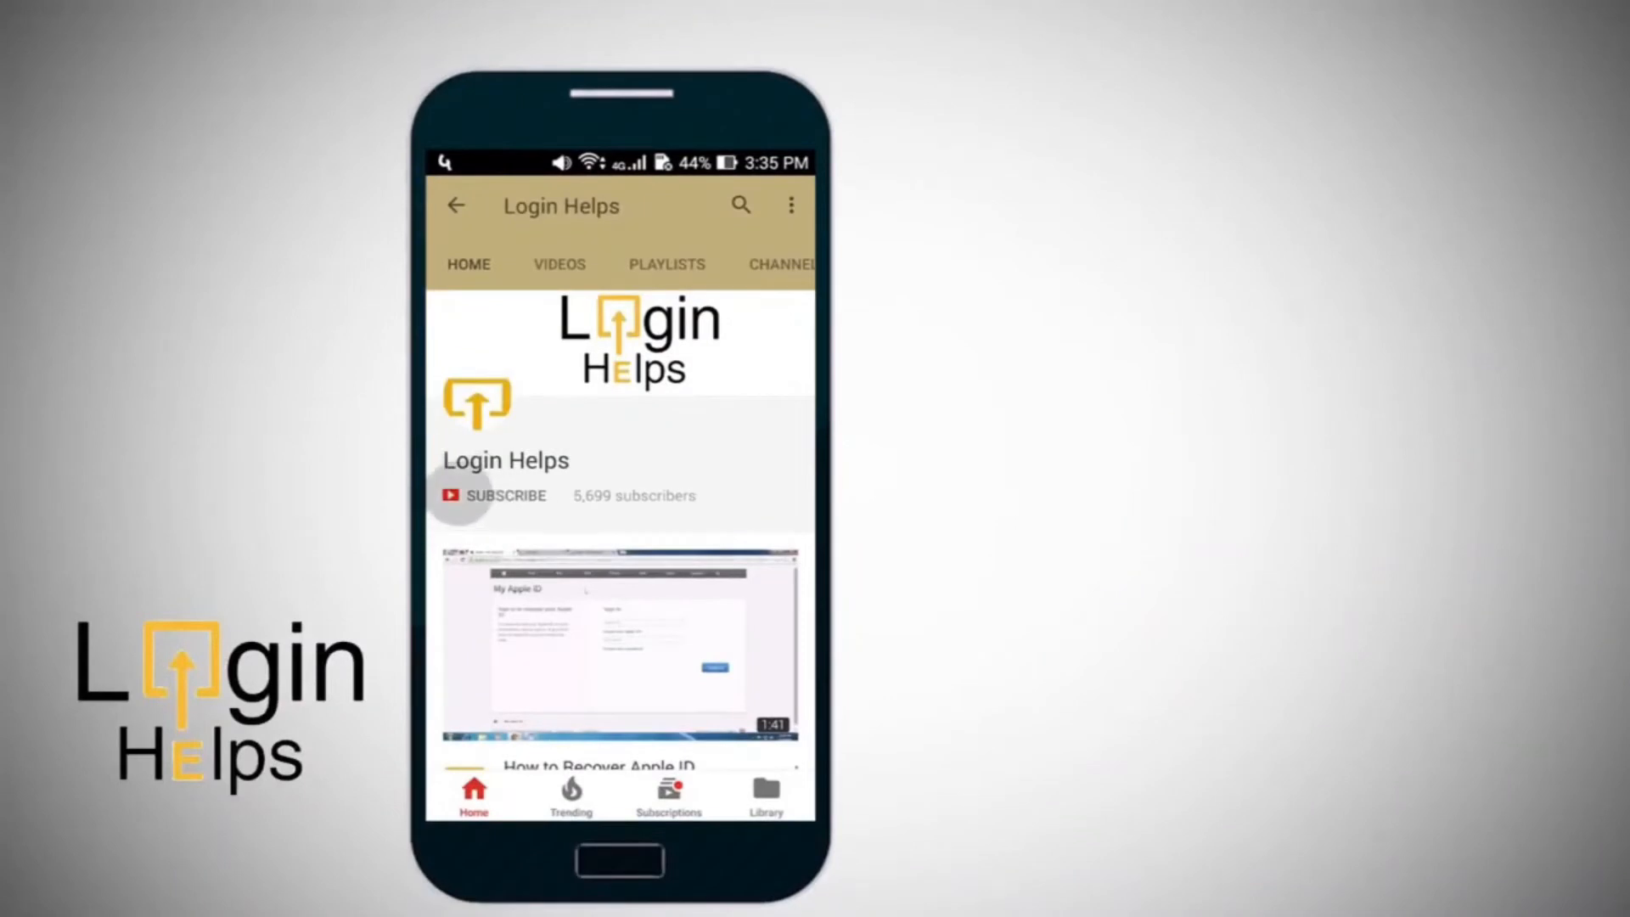
- Launch Google Chrome from its desktop shortcut
{"action": "left_click", "coordinate": [506, 494]}
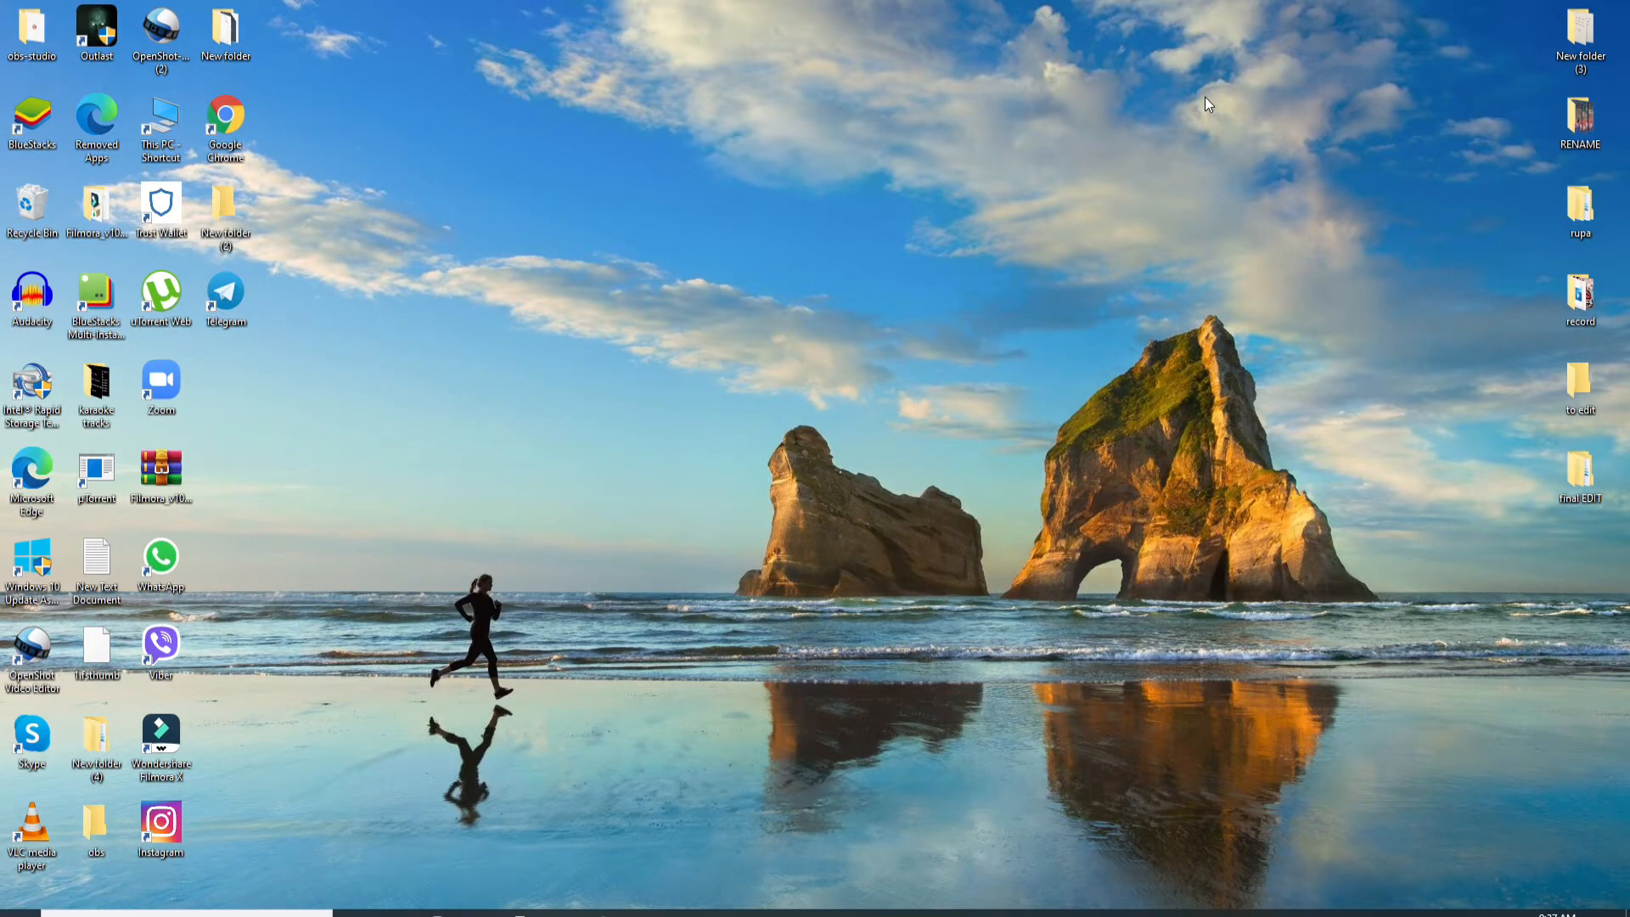
{"action": "mouse_move", "coordinate": [1071, 212]}
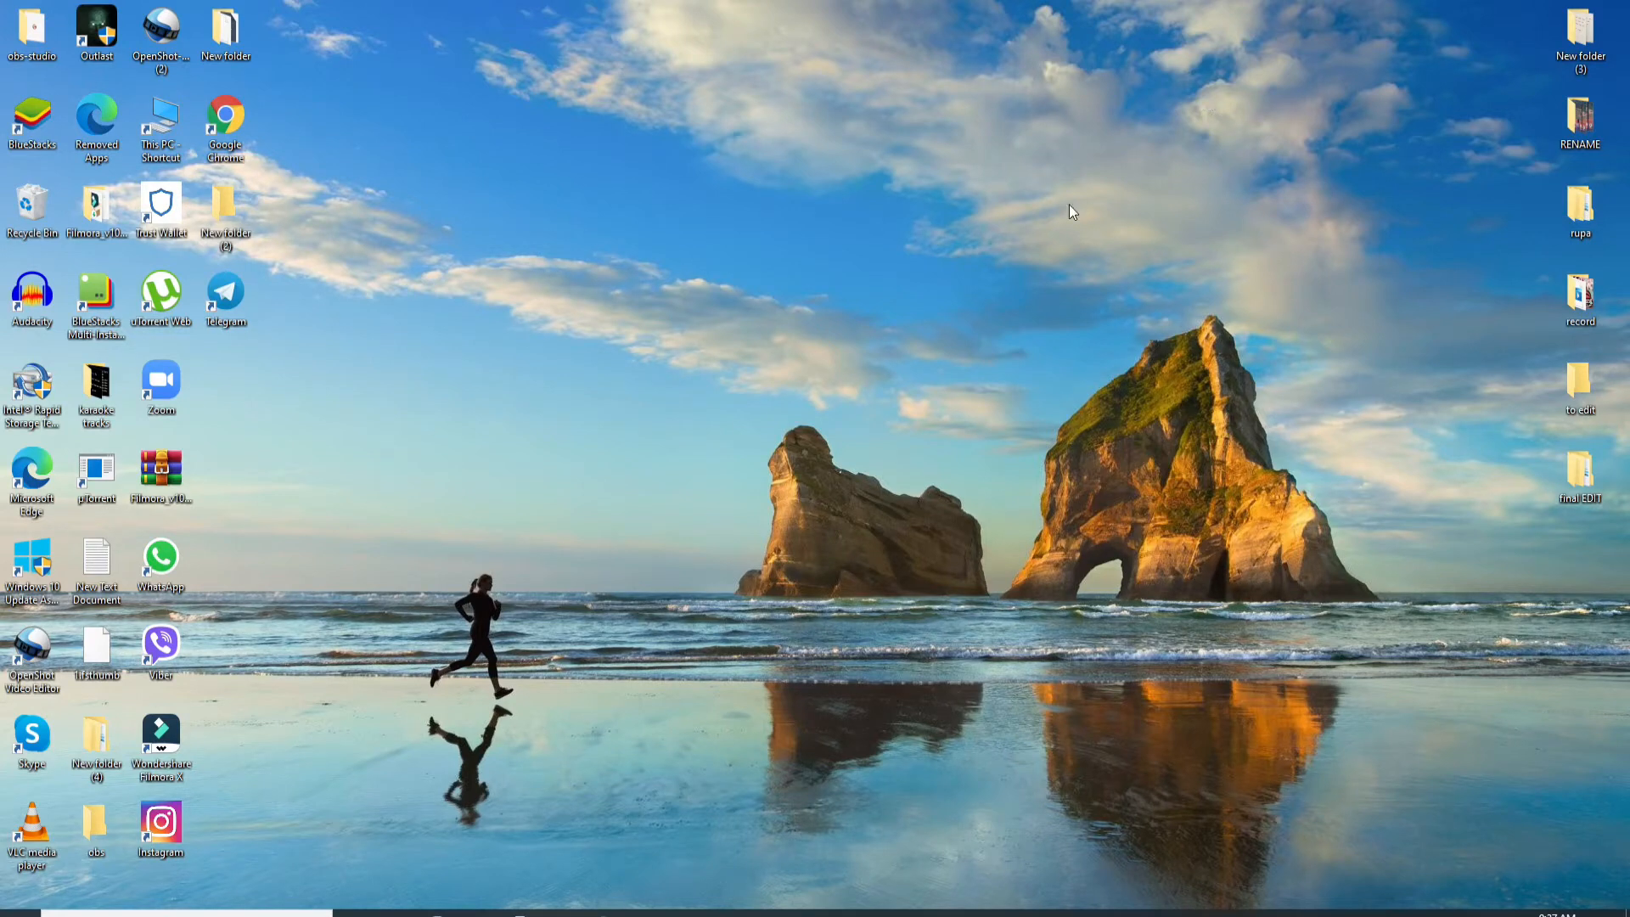
{"action": "mouse_move", "coordinate": [266, 107]}
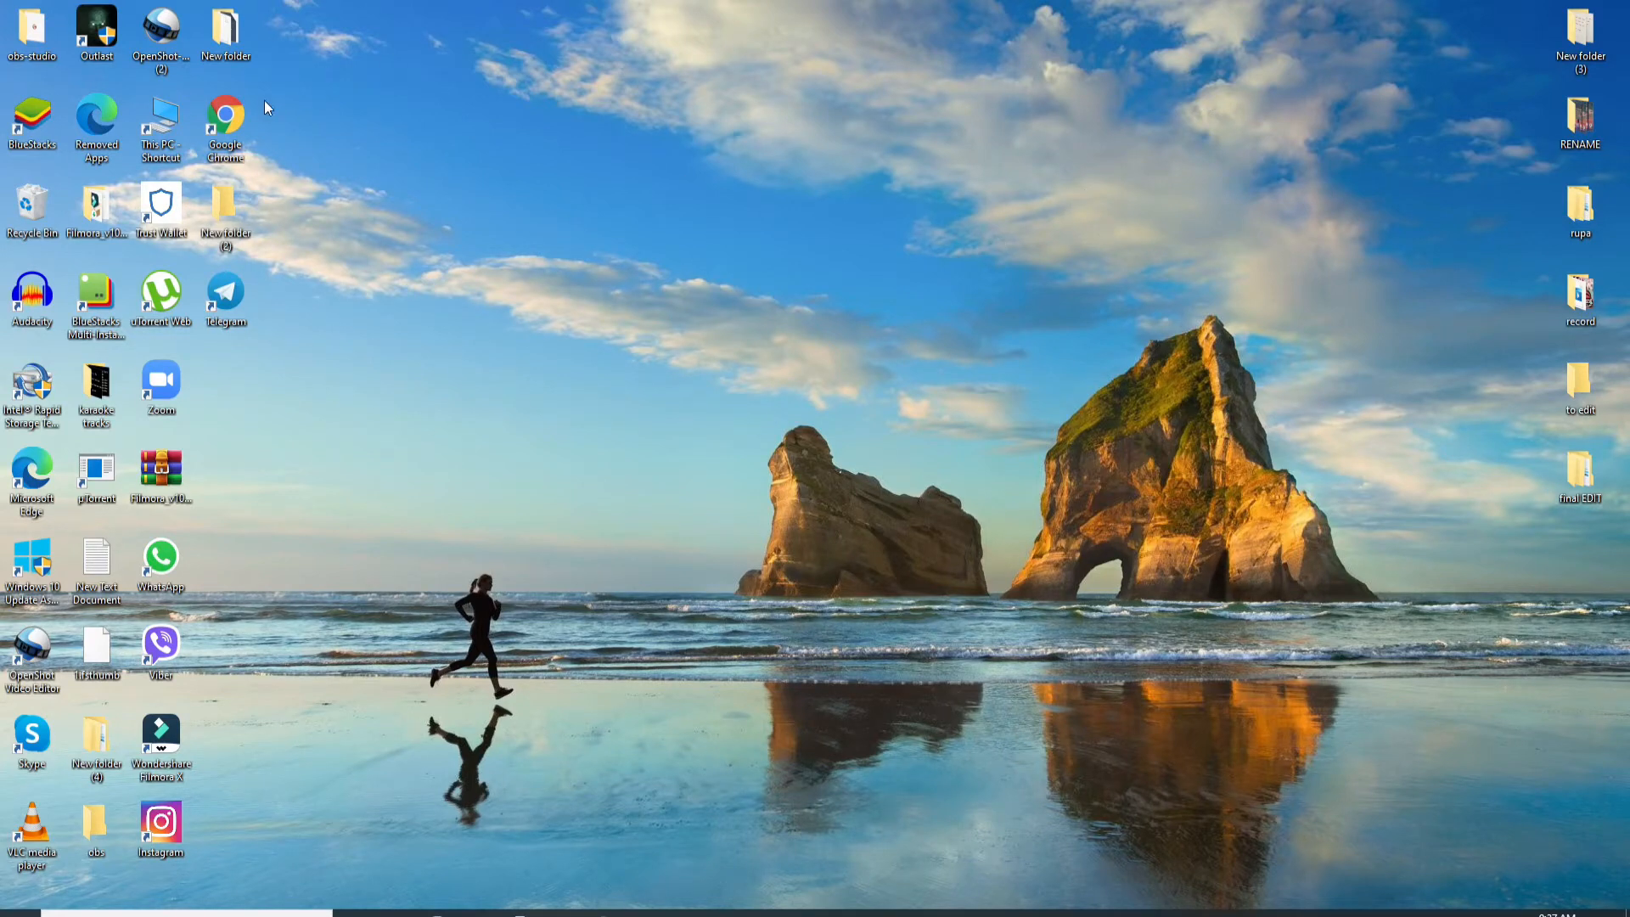
{"action": "double_click", "coordinate": [224, 118]}
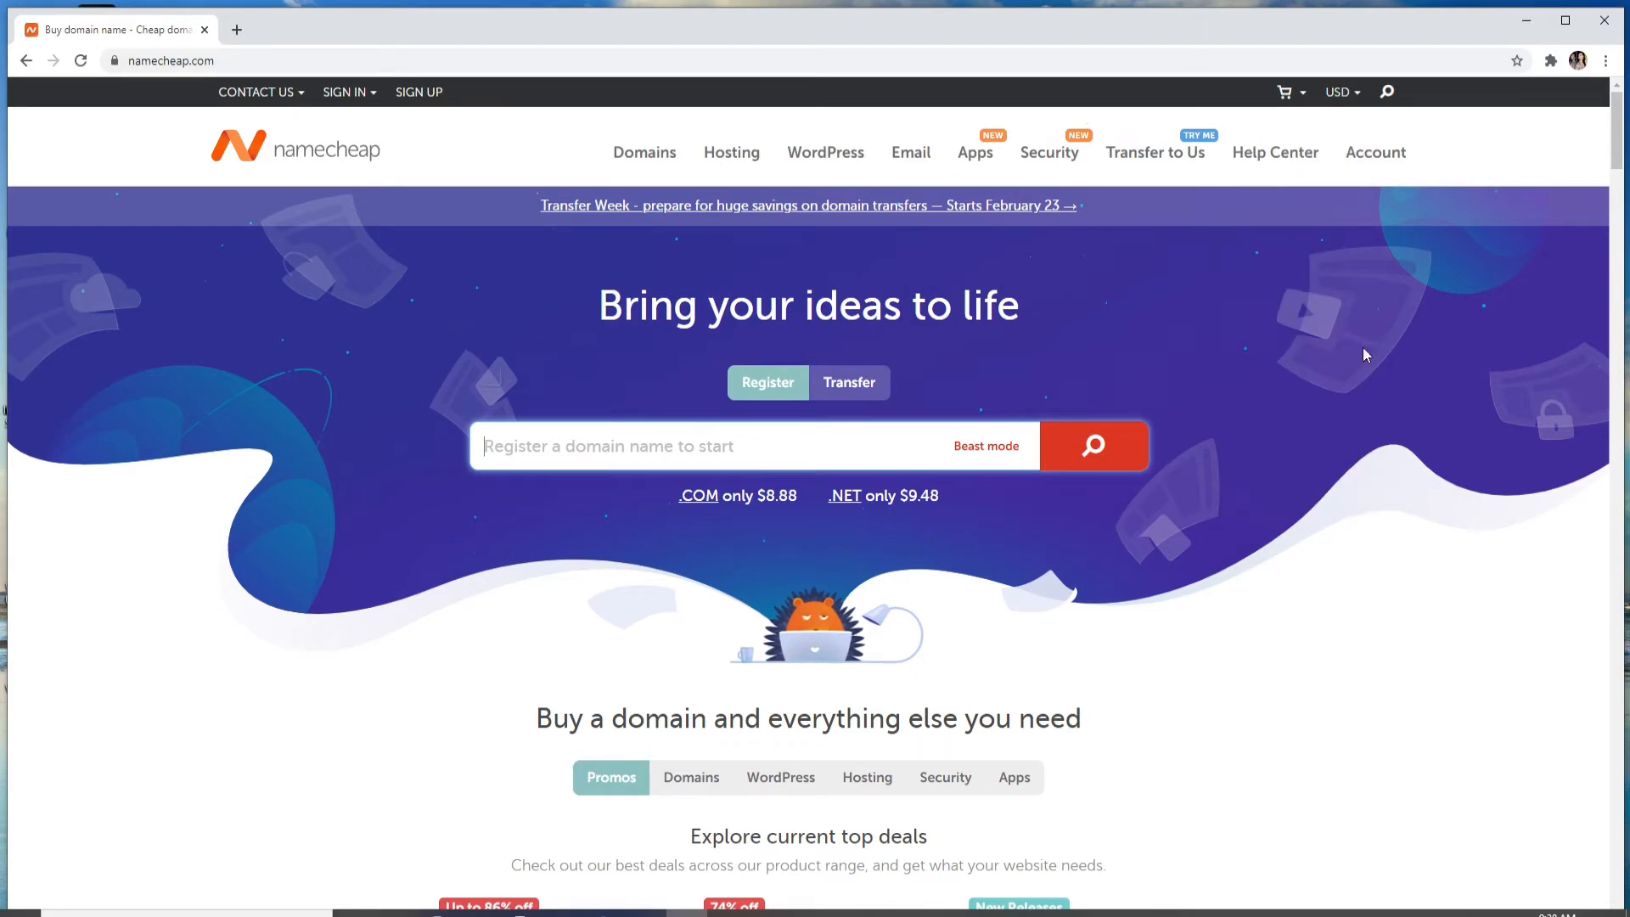
- Go to the Create An Account signup page via SIGN UP in the top bar
{"action": "left_click", "coordinate": [345, 91]}
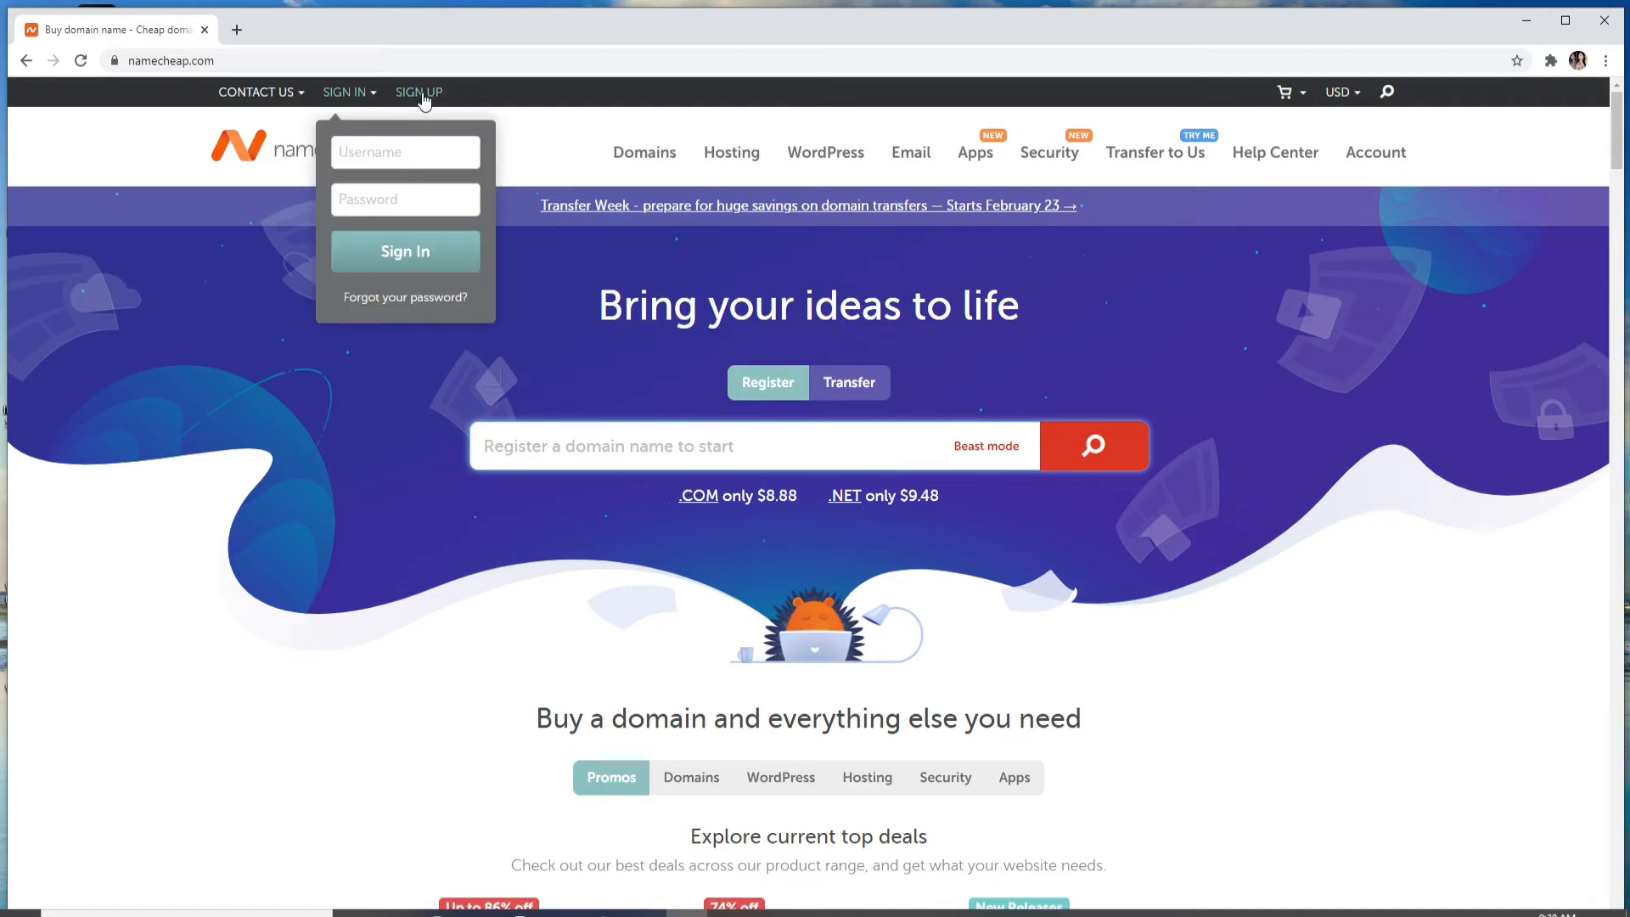
{"action": "left_click", "coordinate": [418, 92]}
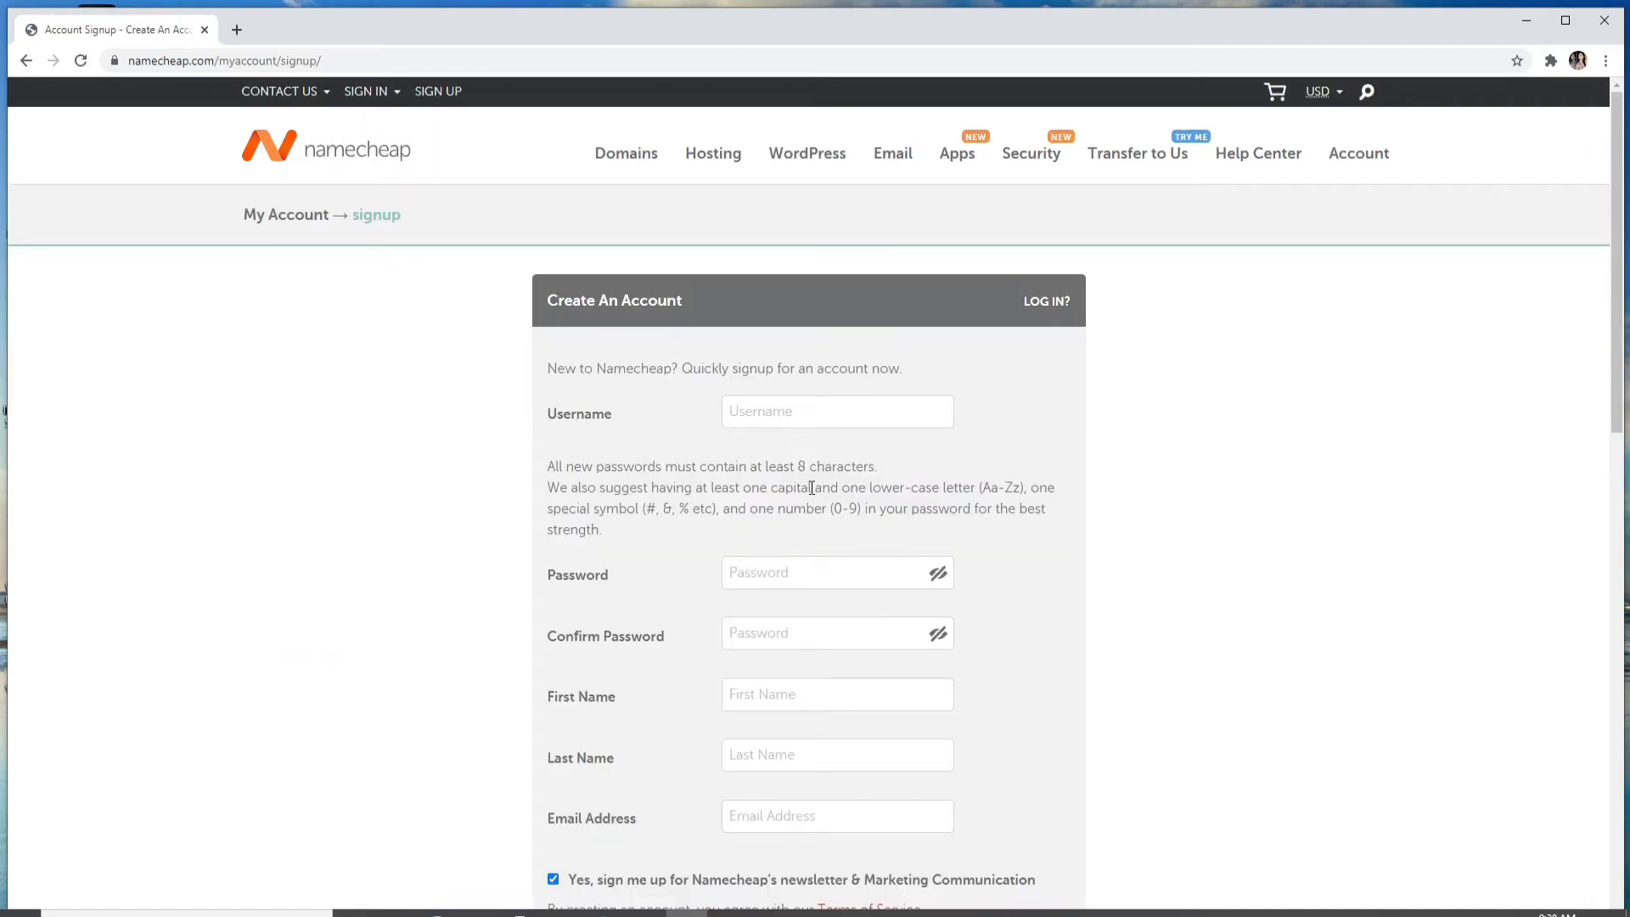
{"action": "left_click", "coordinate": [835, 411]}
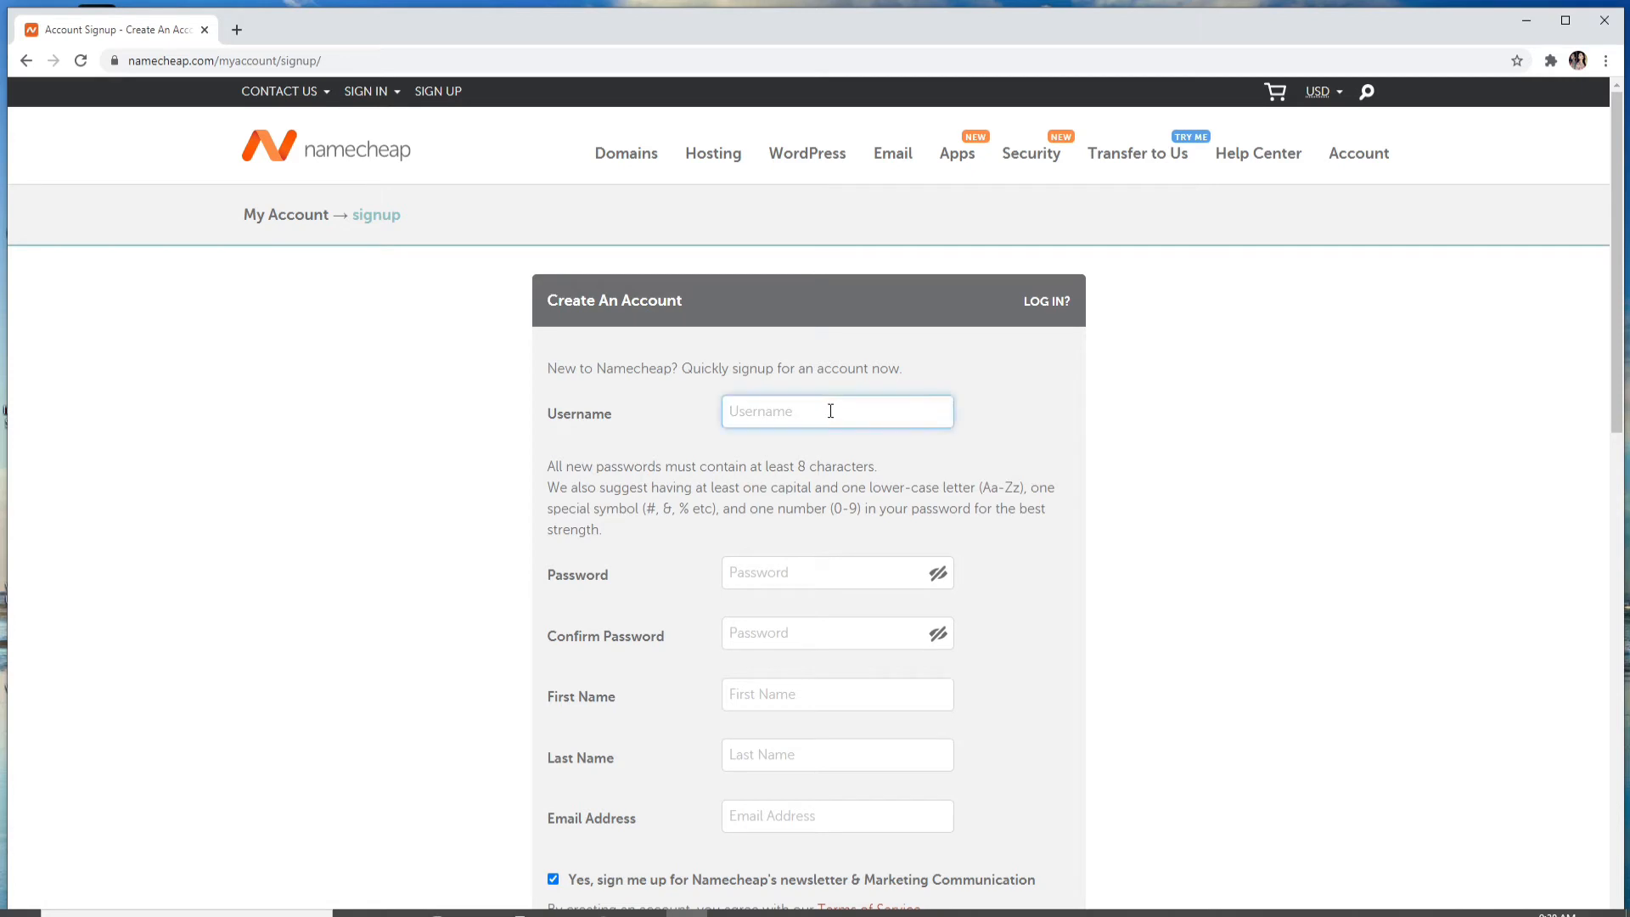
{"action": "left_click", "coordinate": [837, 411]}
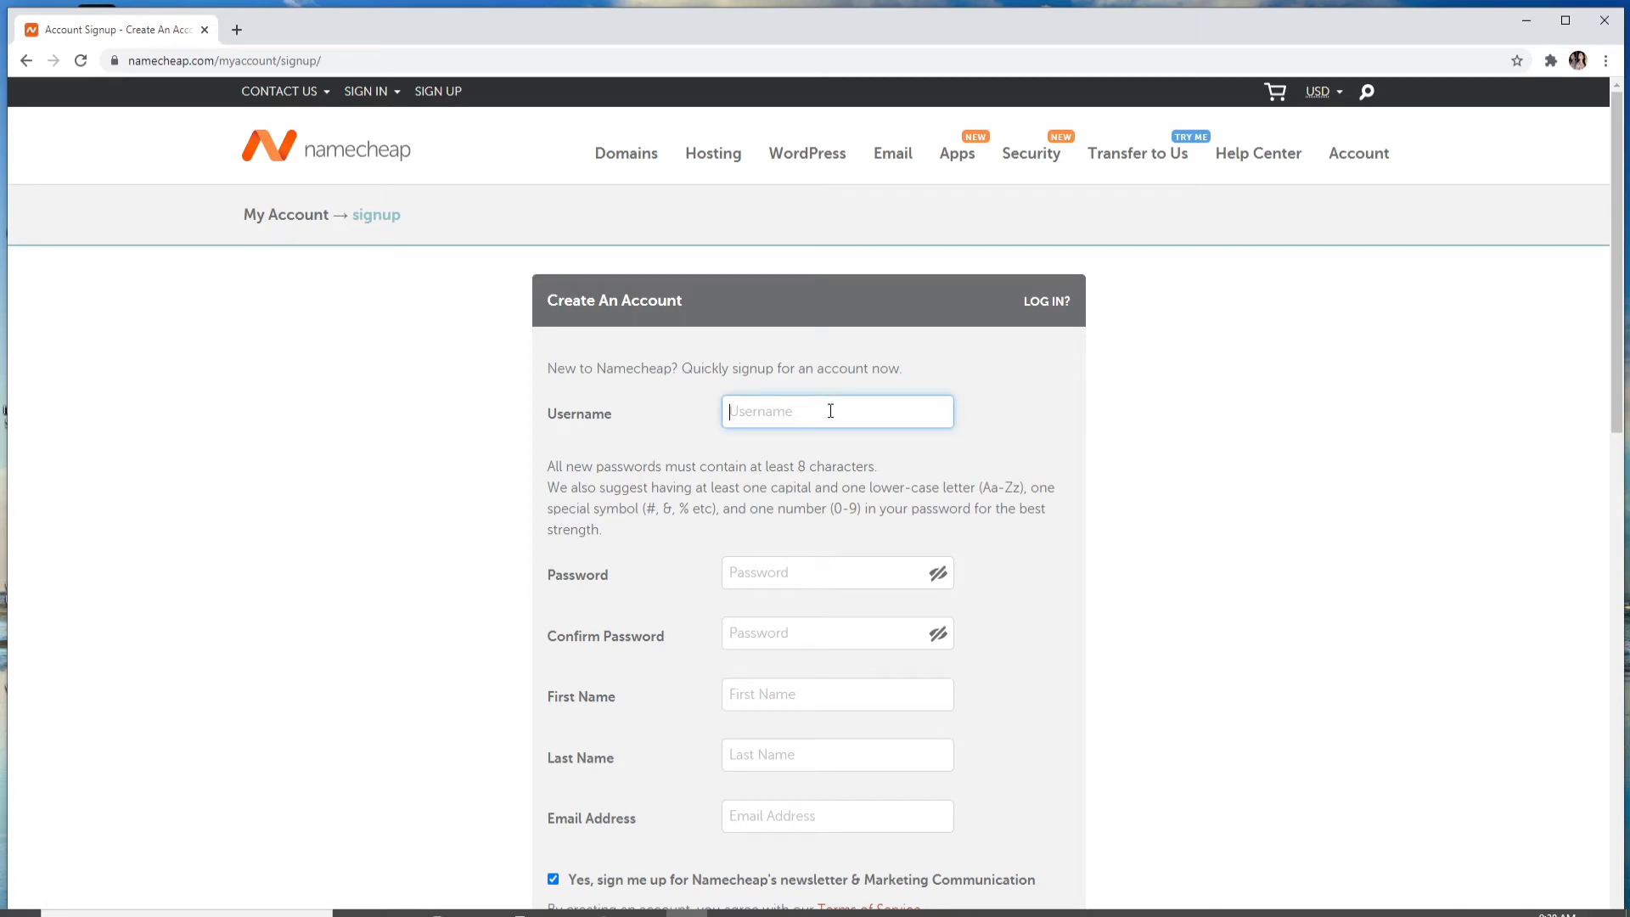
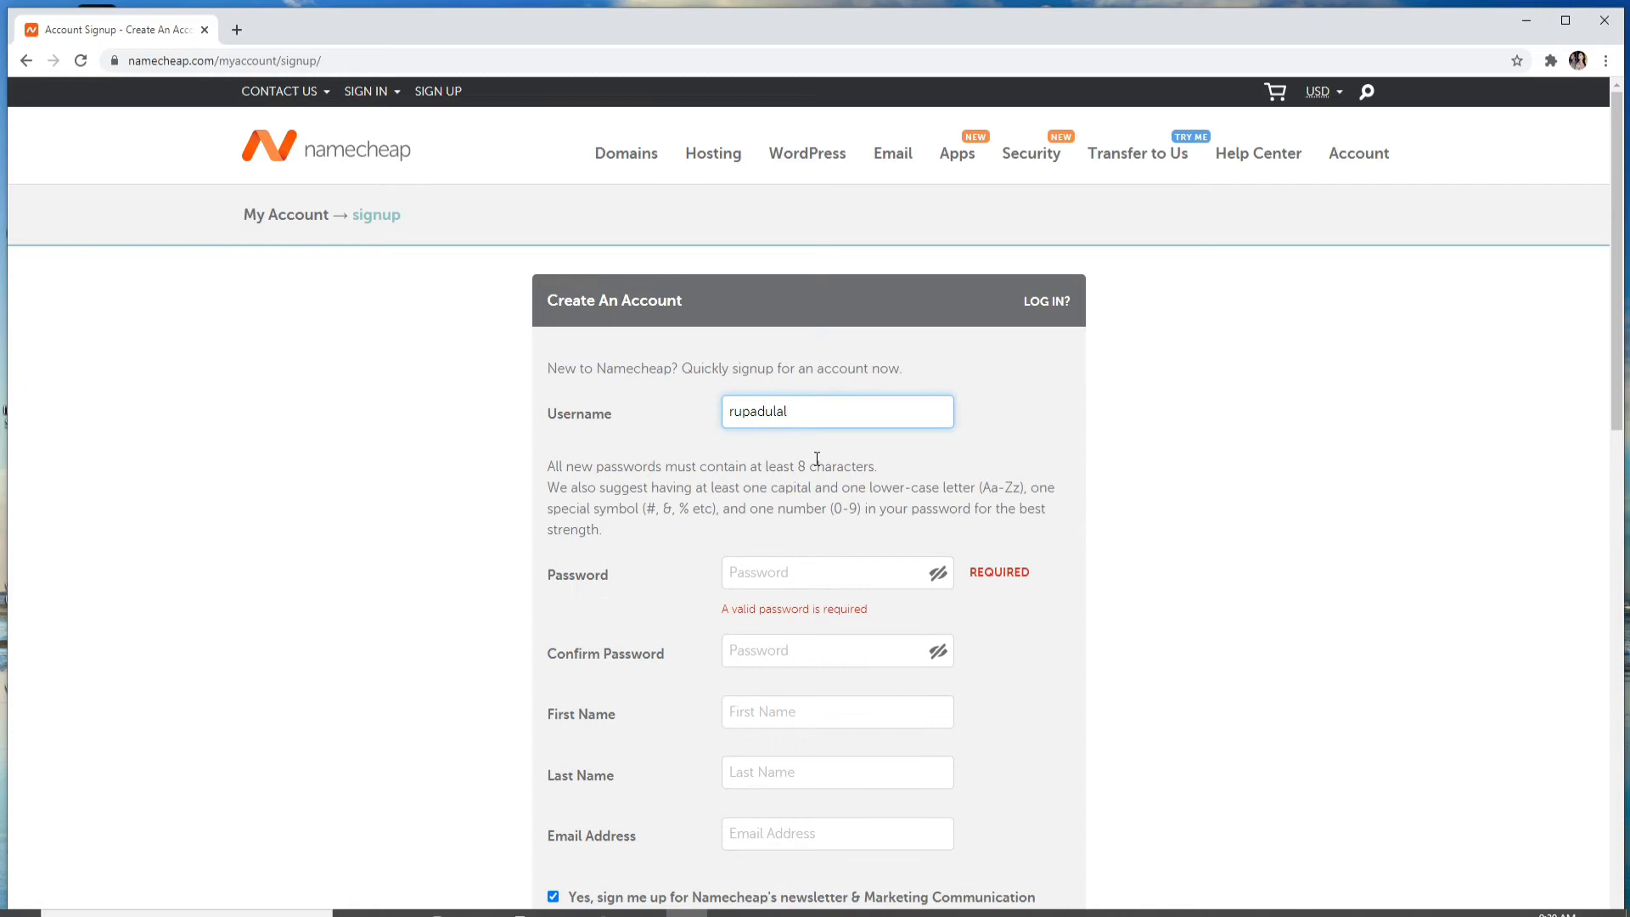
{"action": "left_click", "coordinate": [812, 573]}
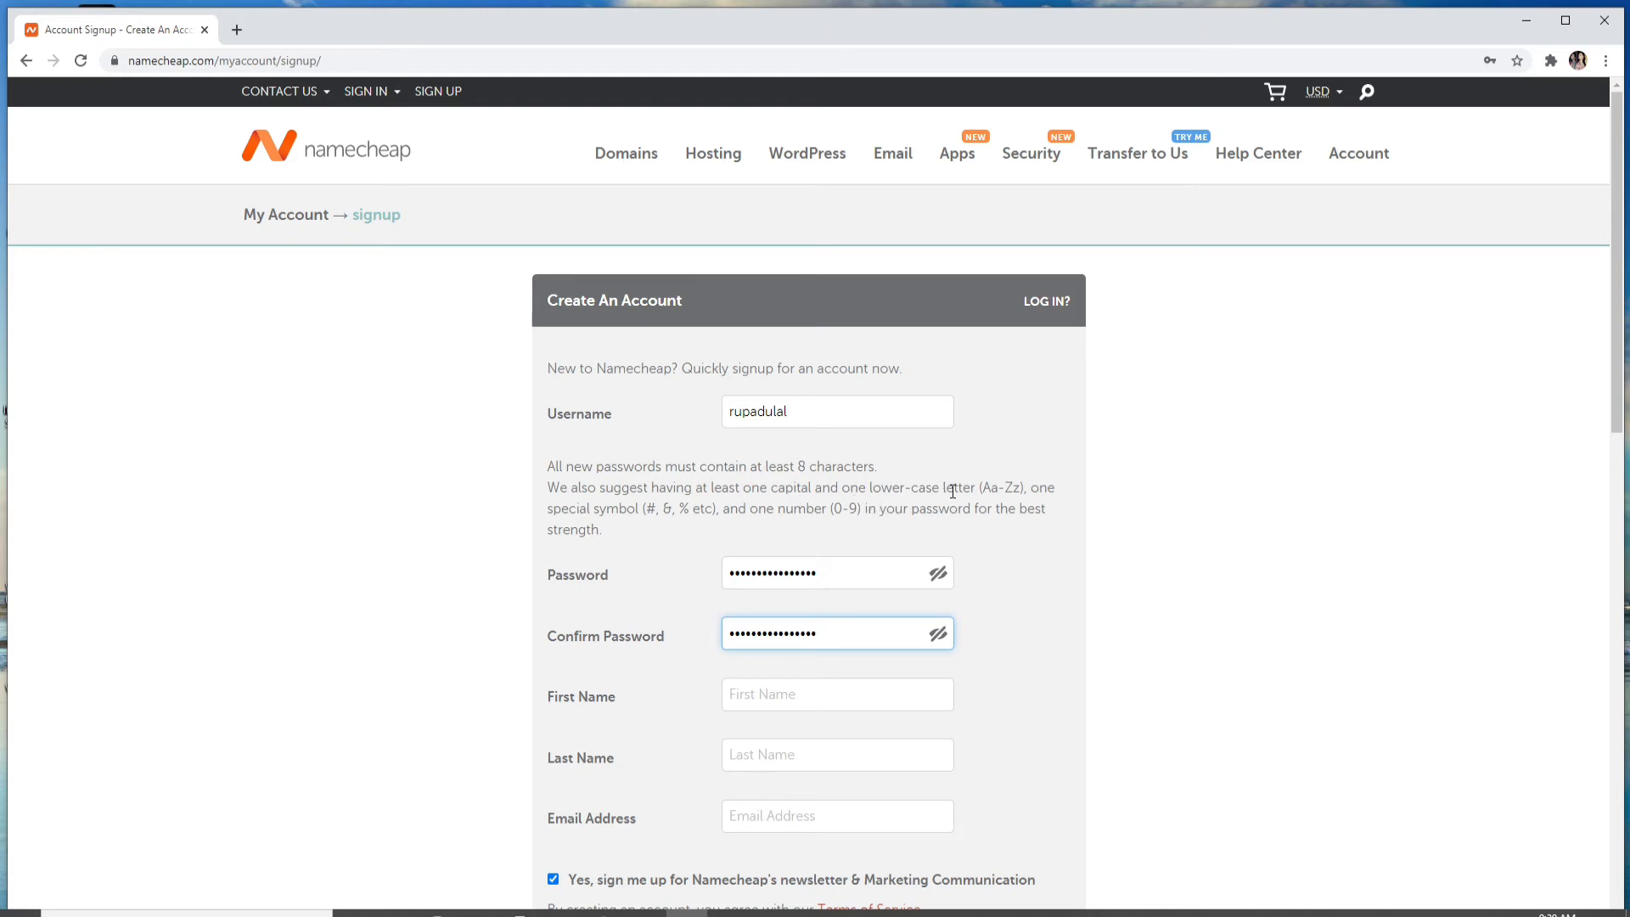
{"action": "mouse_move", "coordinate": [540, 543]}
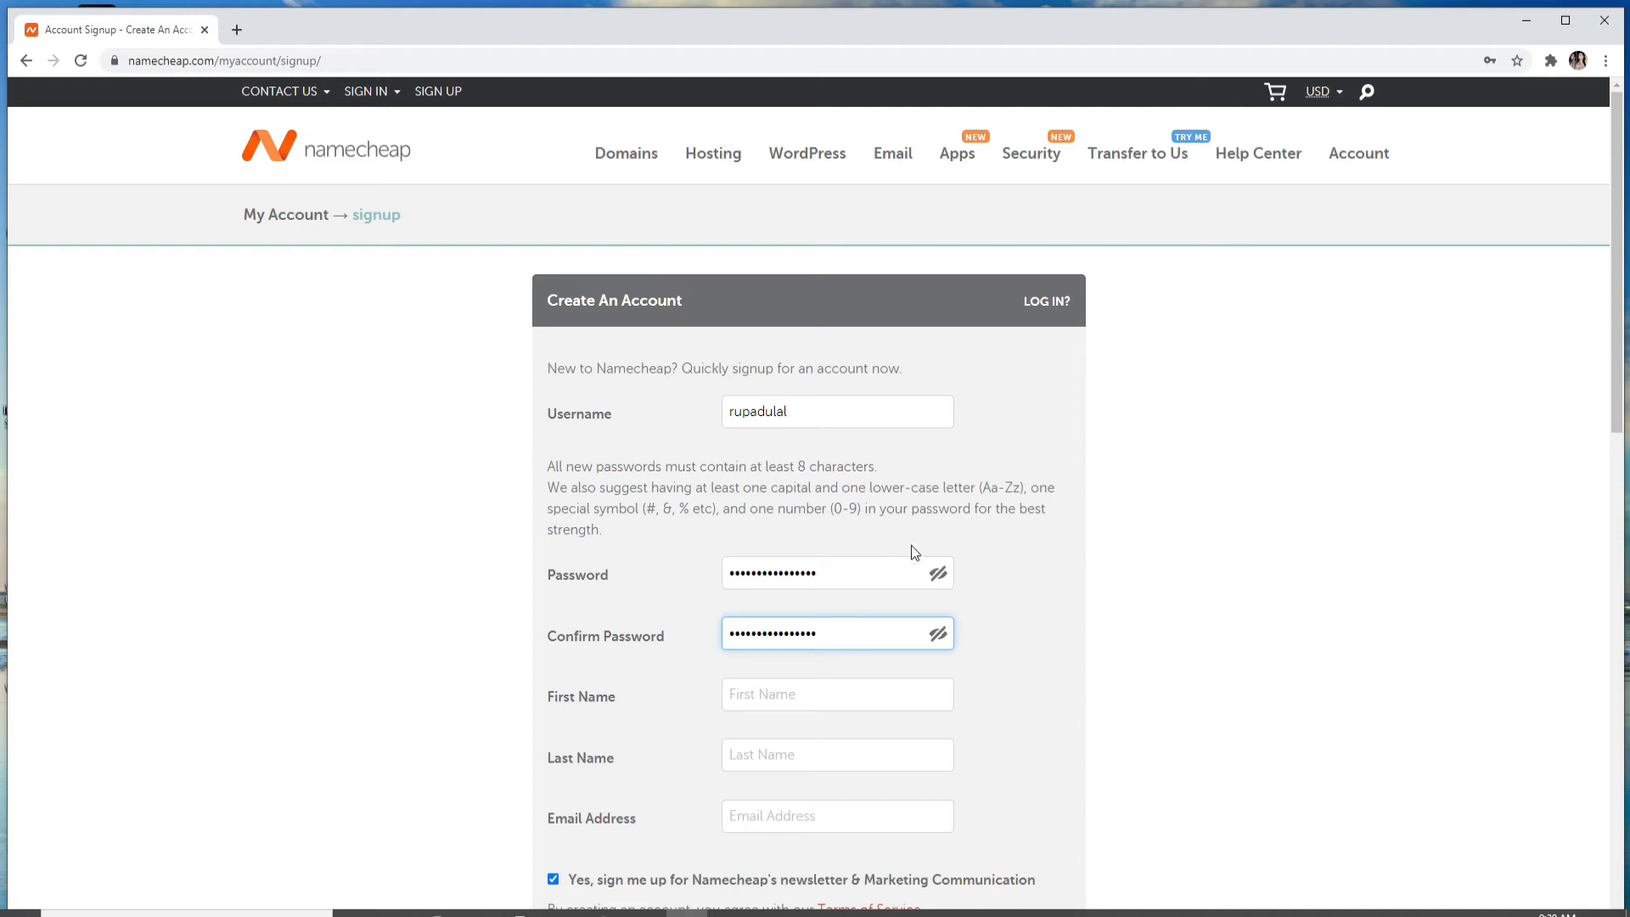
{"action": "mouse_move", "coordinate": [1053, 574]}
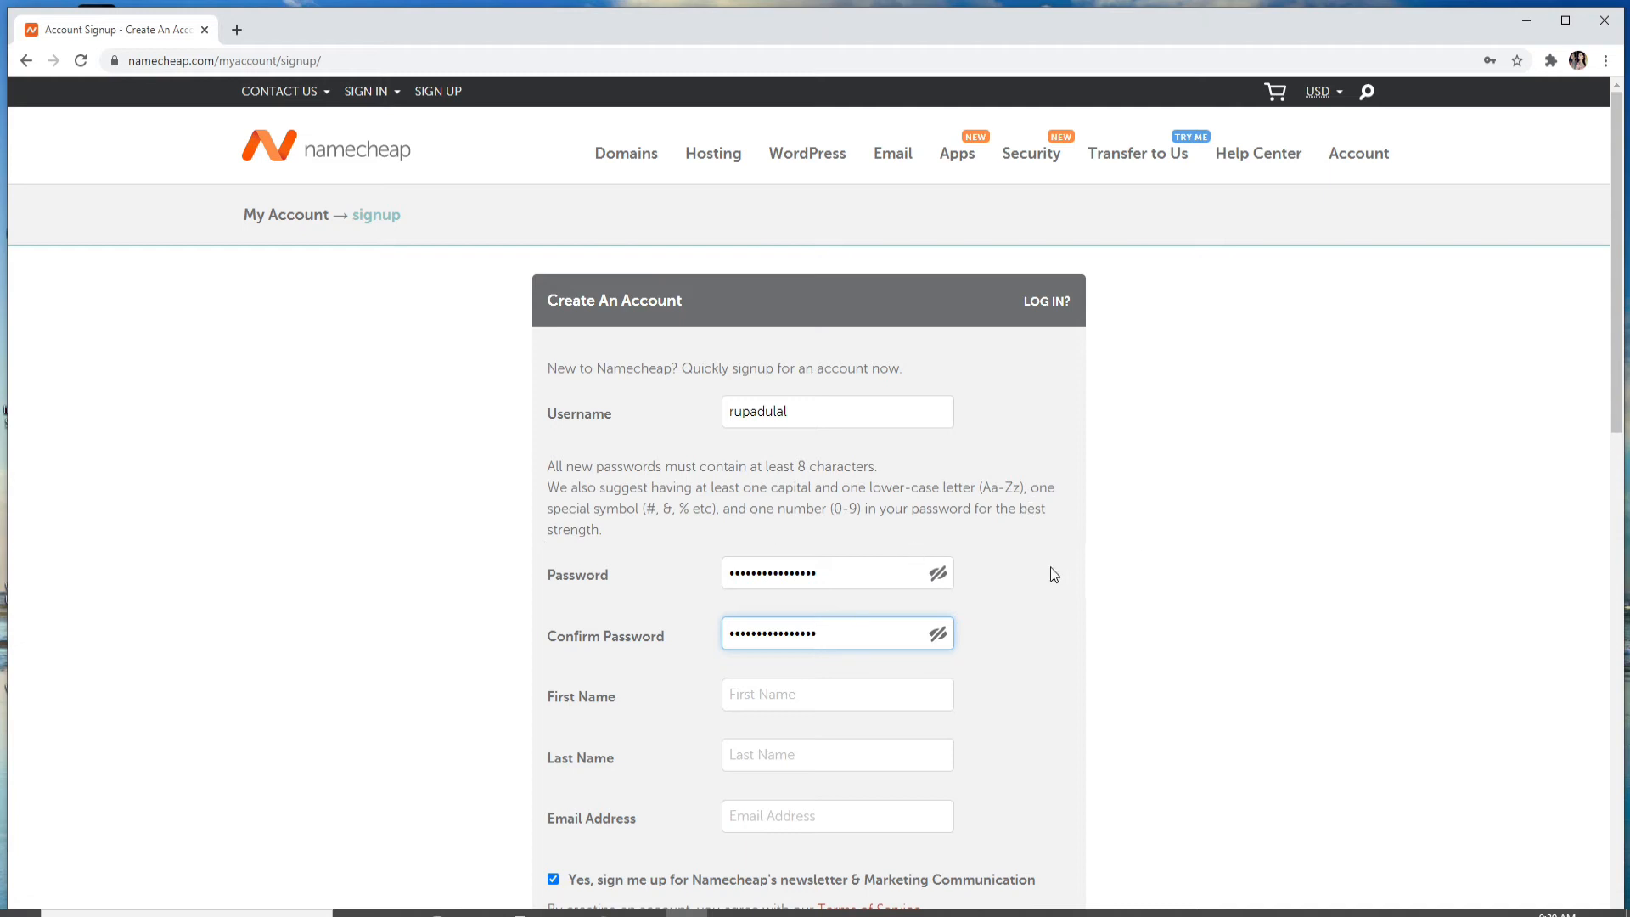
{"action": "mouse_move", "coordinate": [1053, 579]}
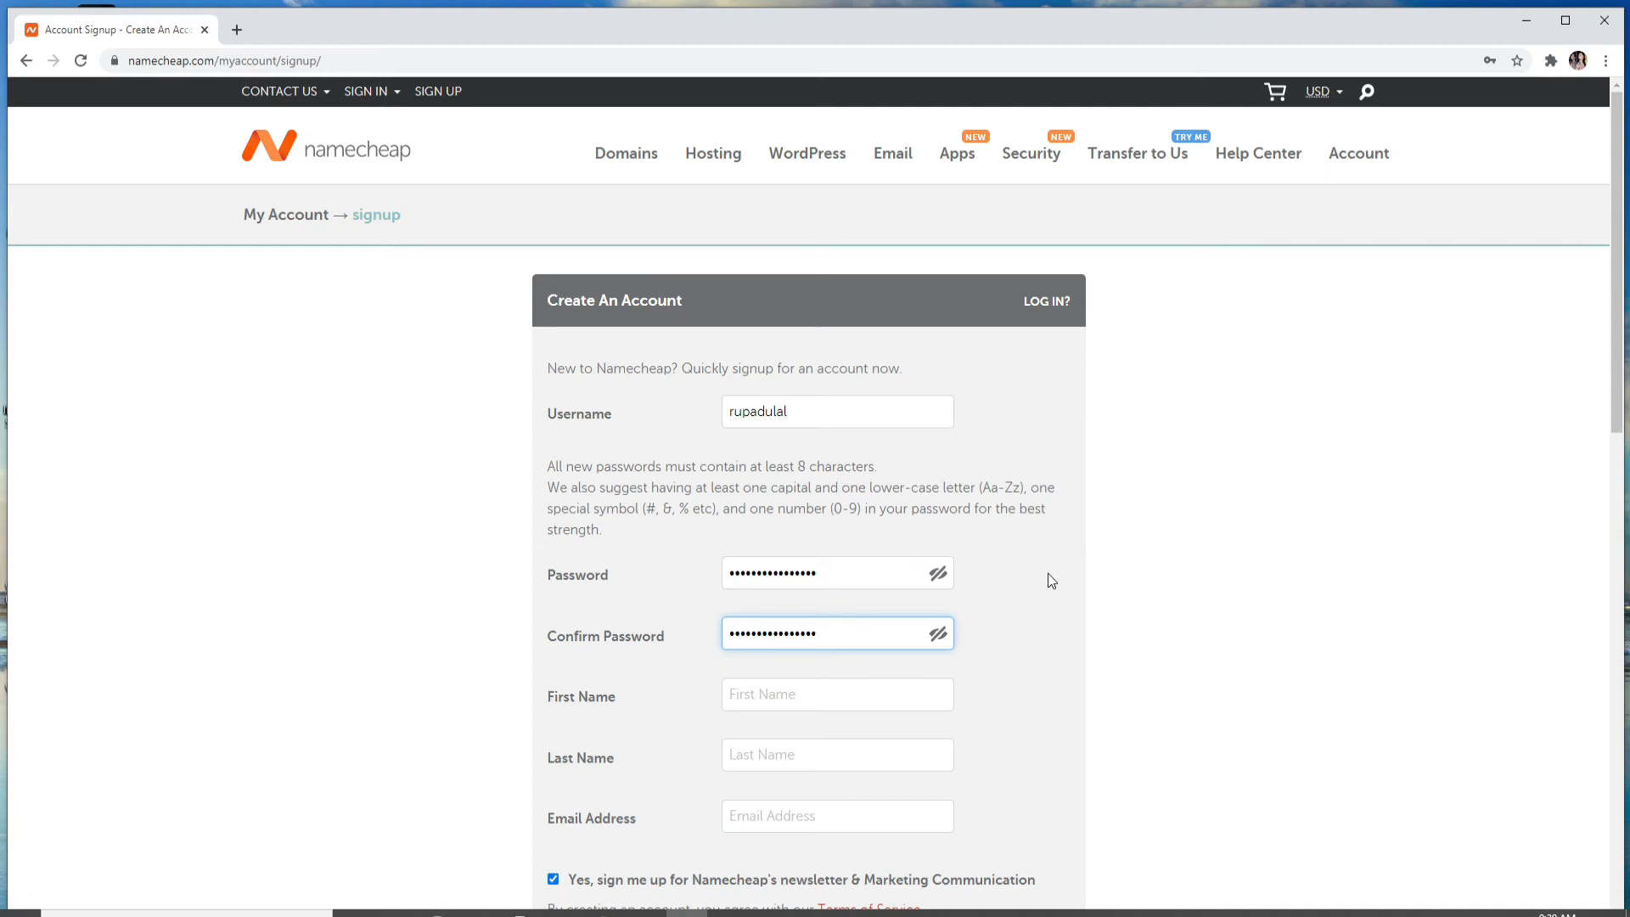
{"action": "scroll", "scroll_direction": "down", "scroll_amount": 3}
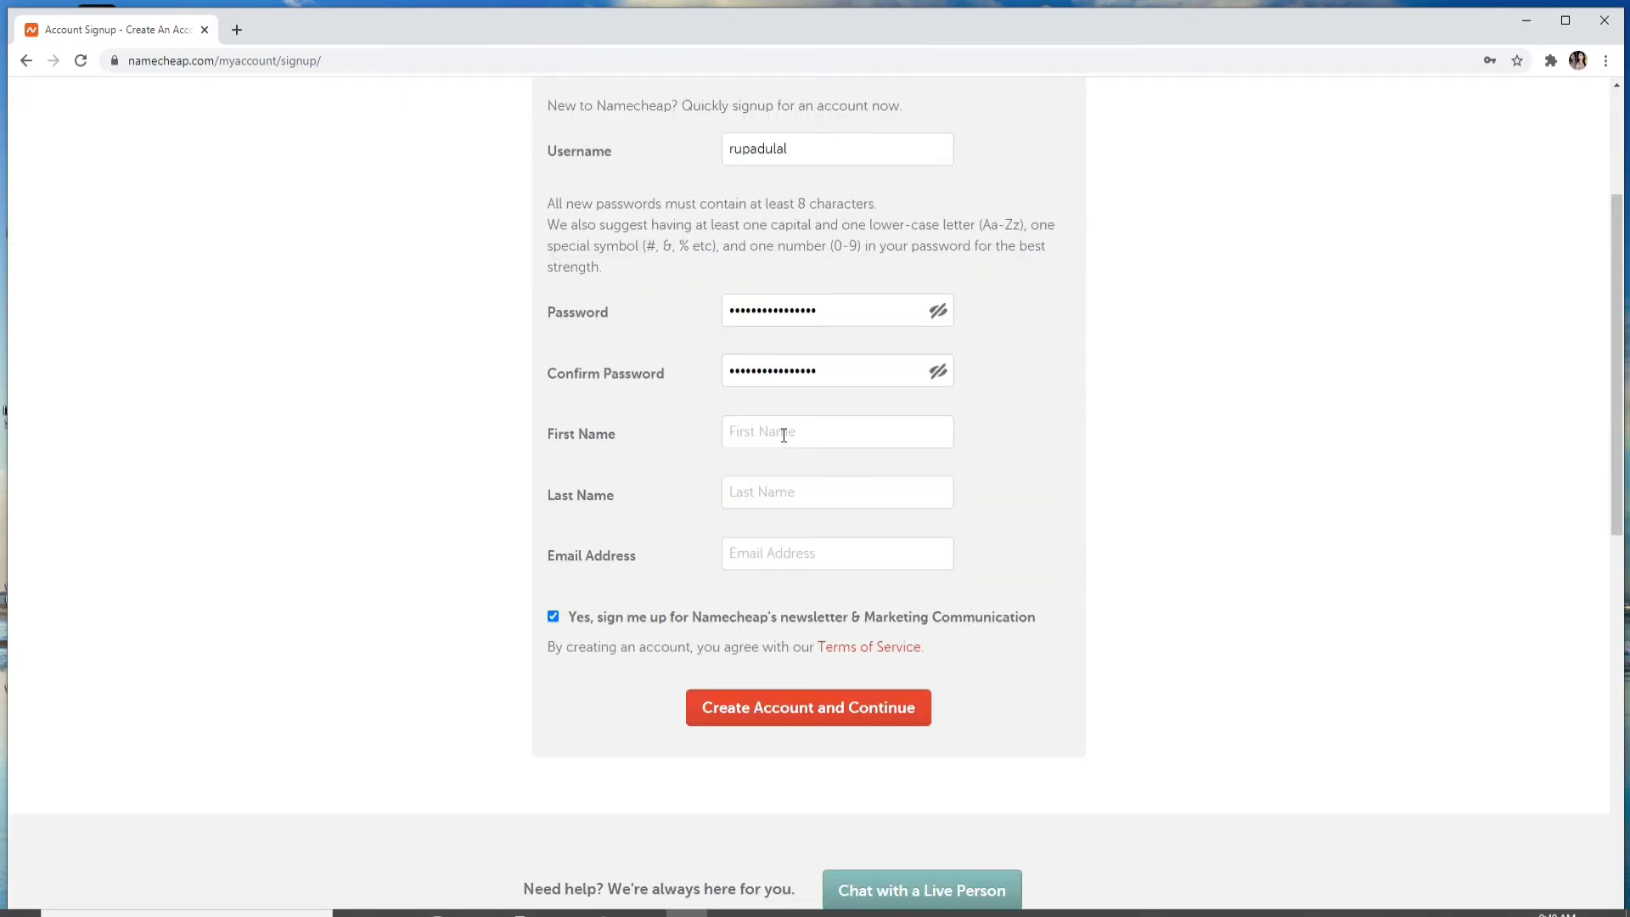
{"action": "left_click", "coordinate": [835, 431]}
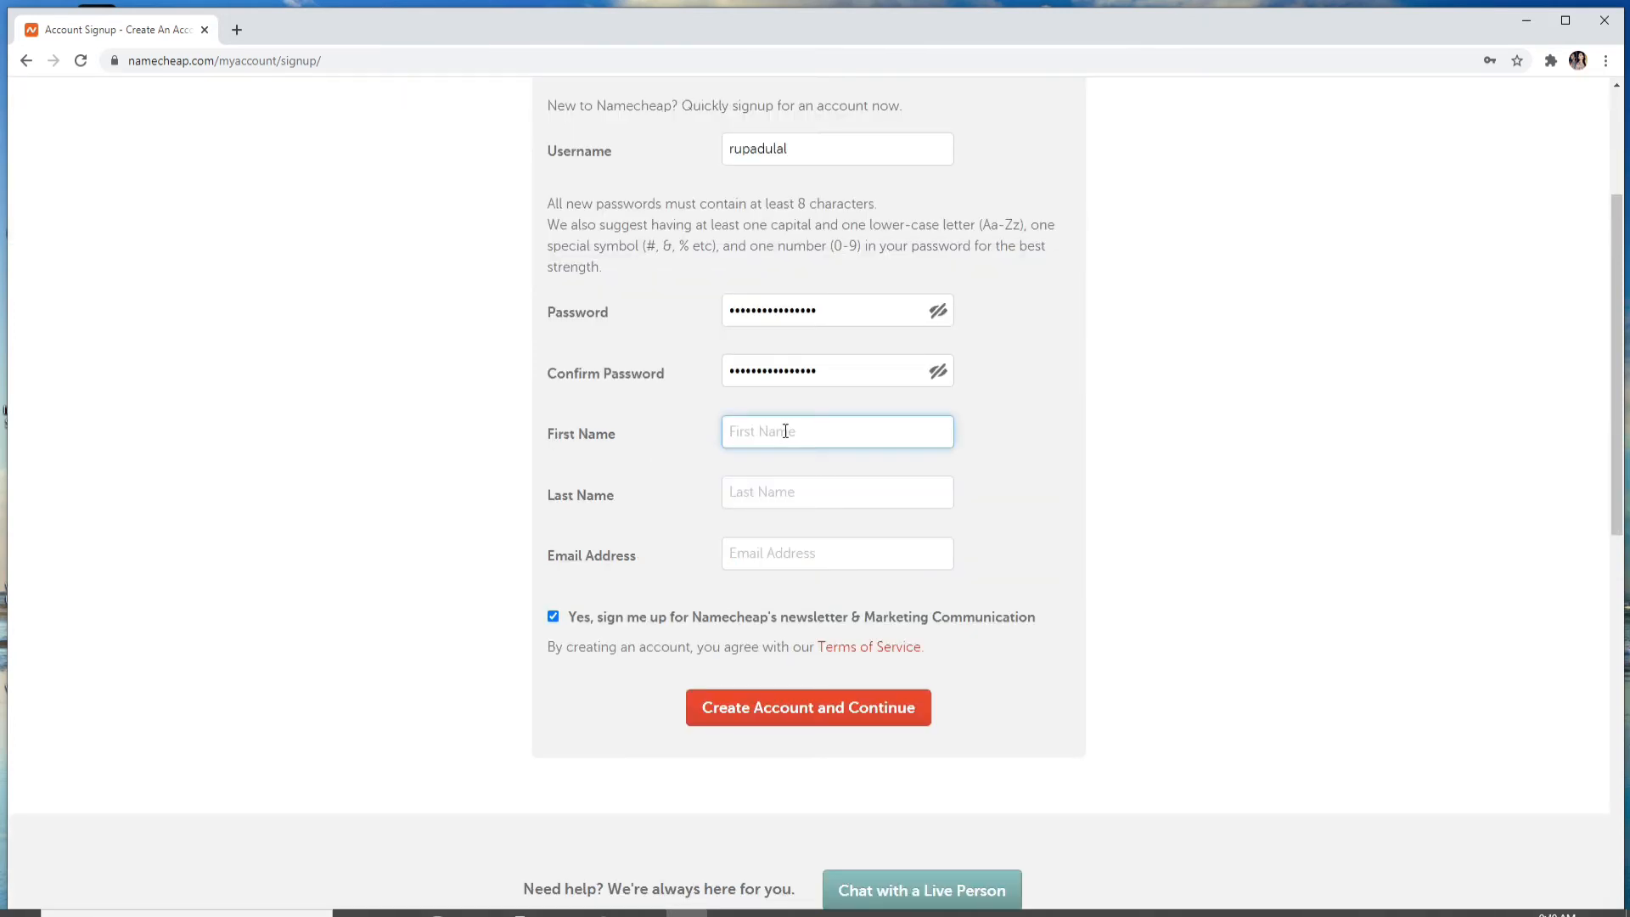
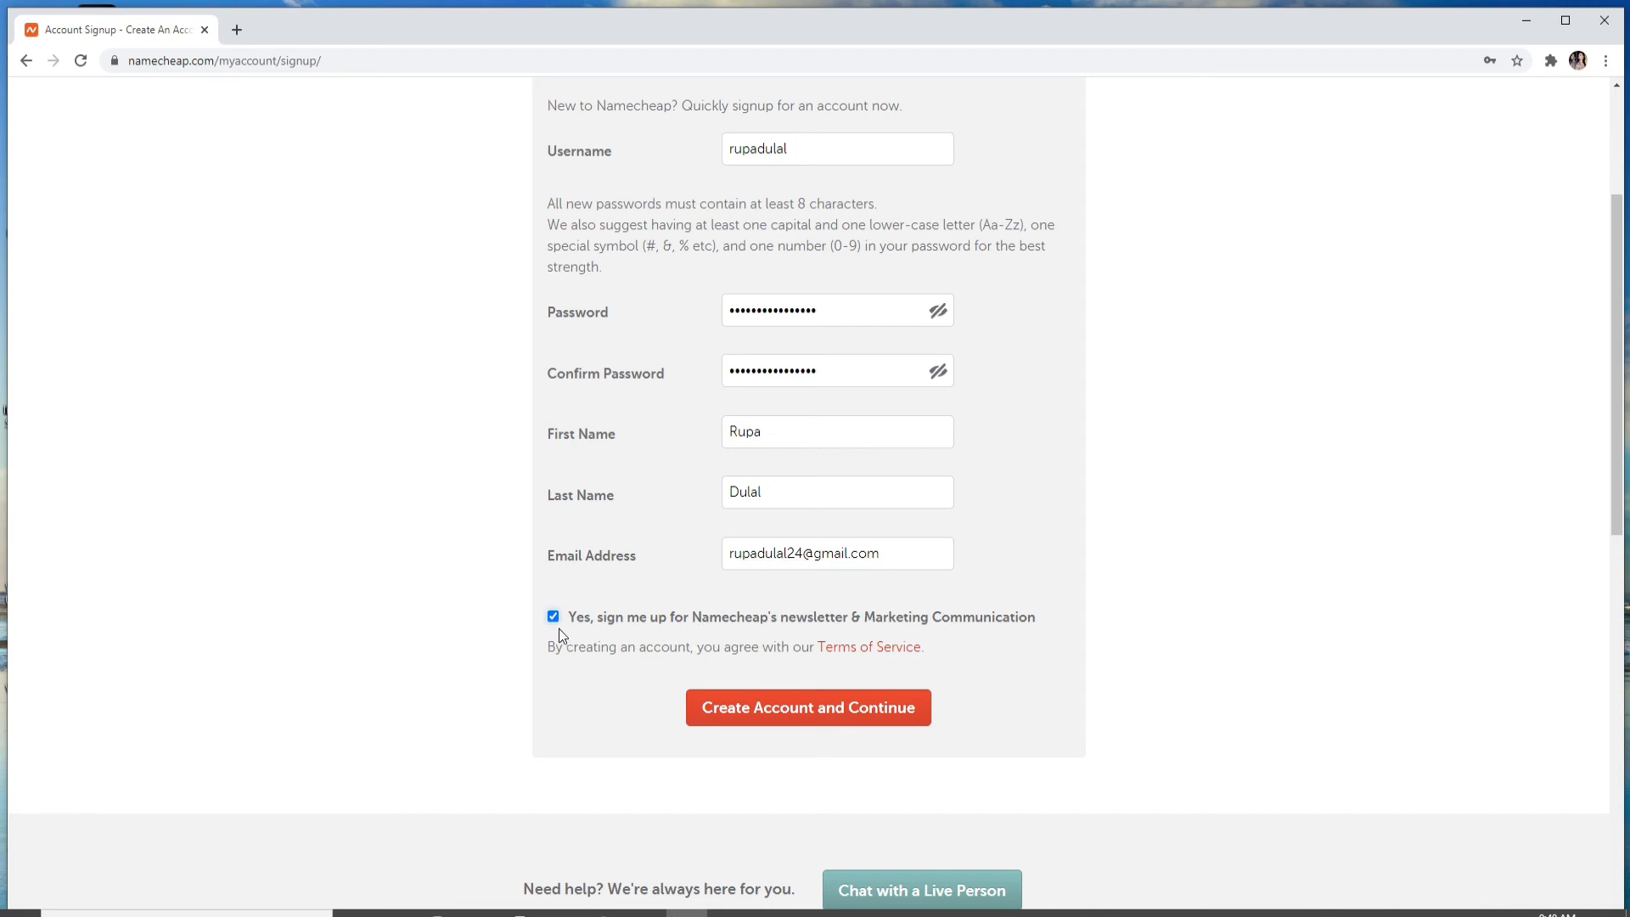
{"action": "left_click", "coordinate": [553, 616]}
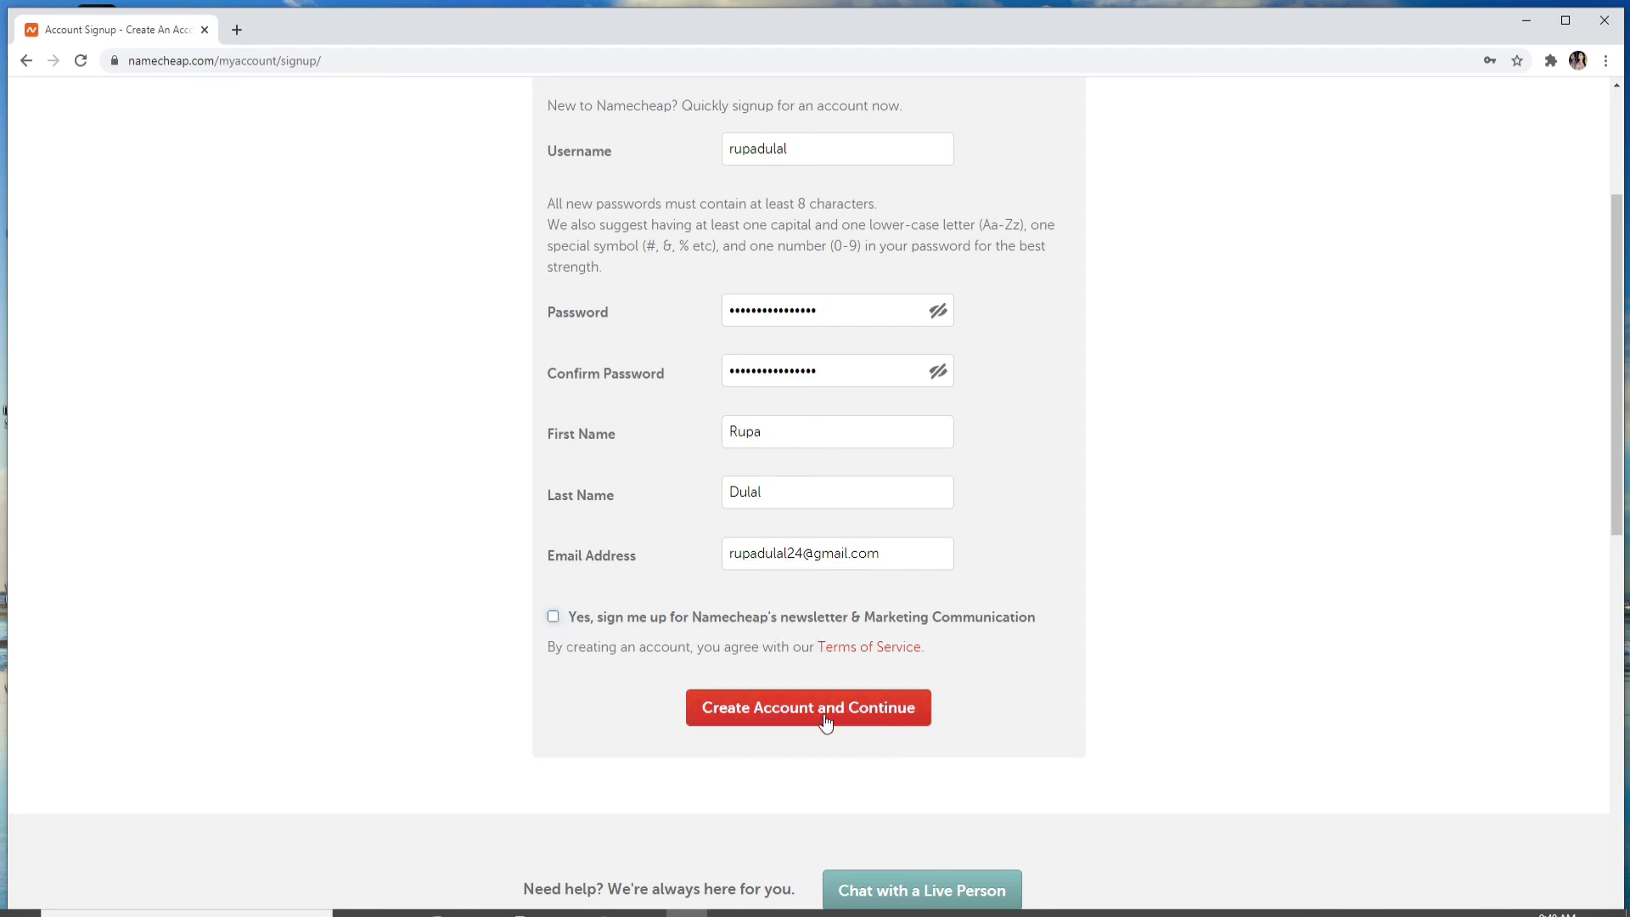
{"action": "left_click", "coordinate": [808, 707]}
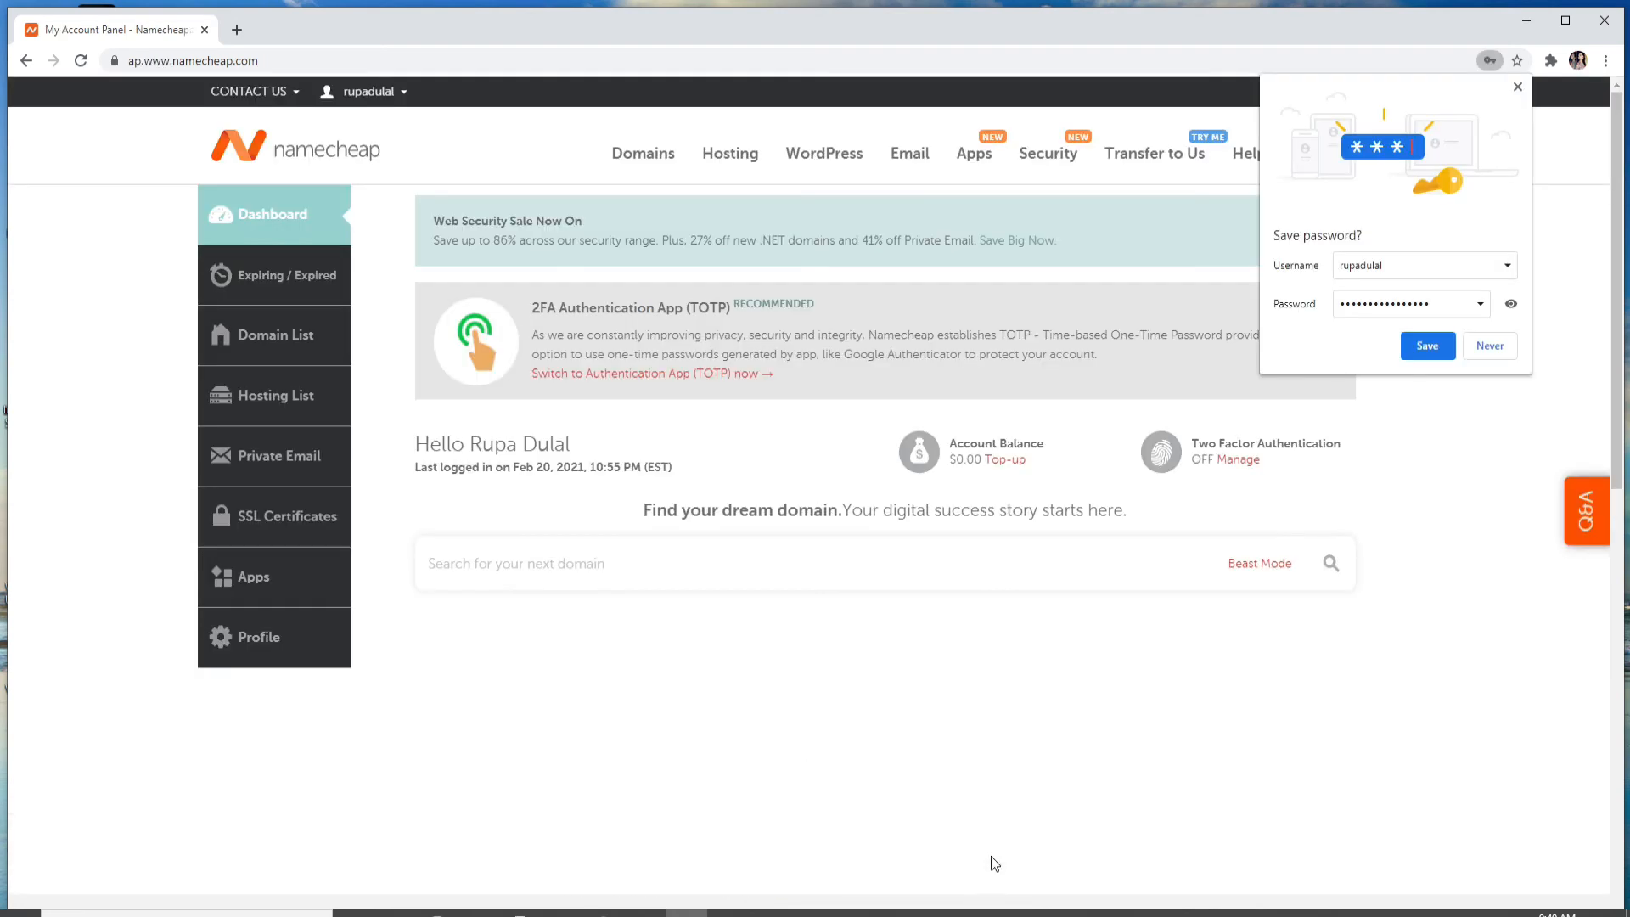
{"action": "left_click", "coordinate": [1489, 346]}
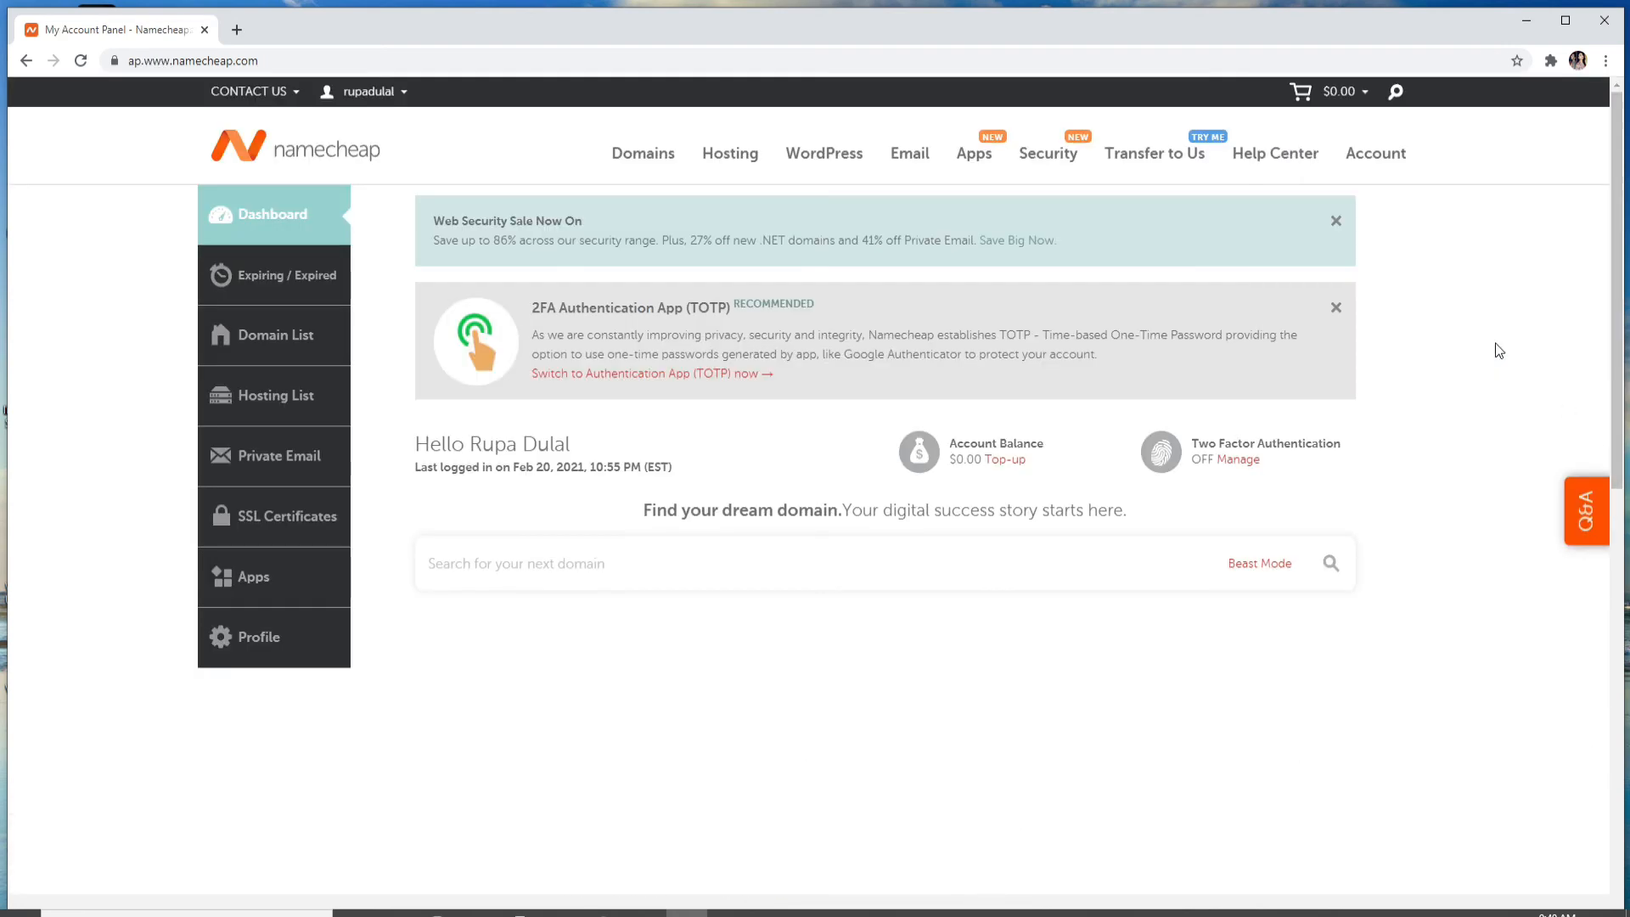
{"action": "mouse_move", "coordinate": [701, 610]}
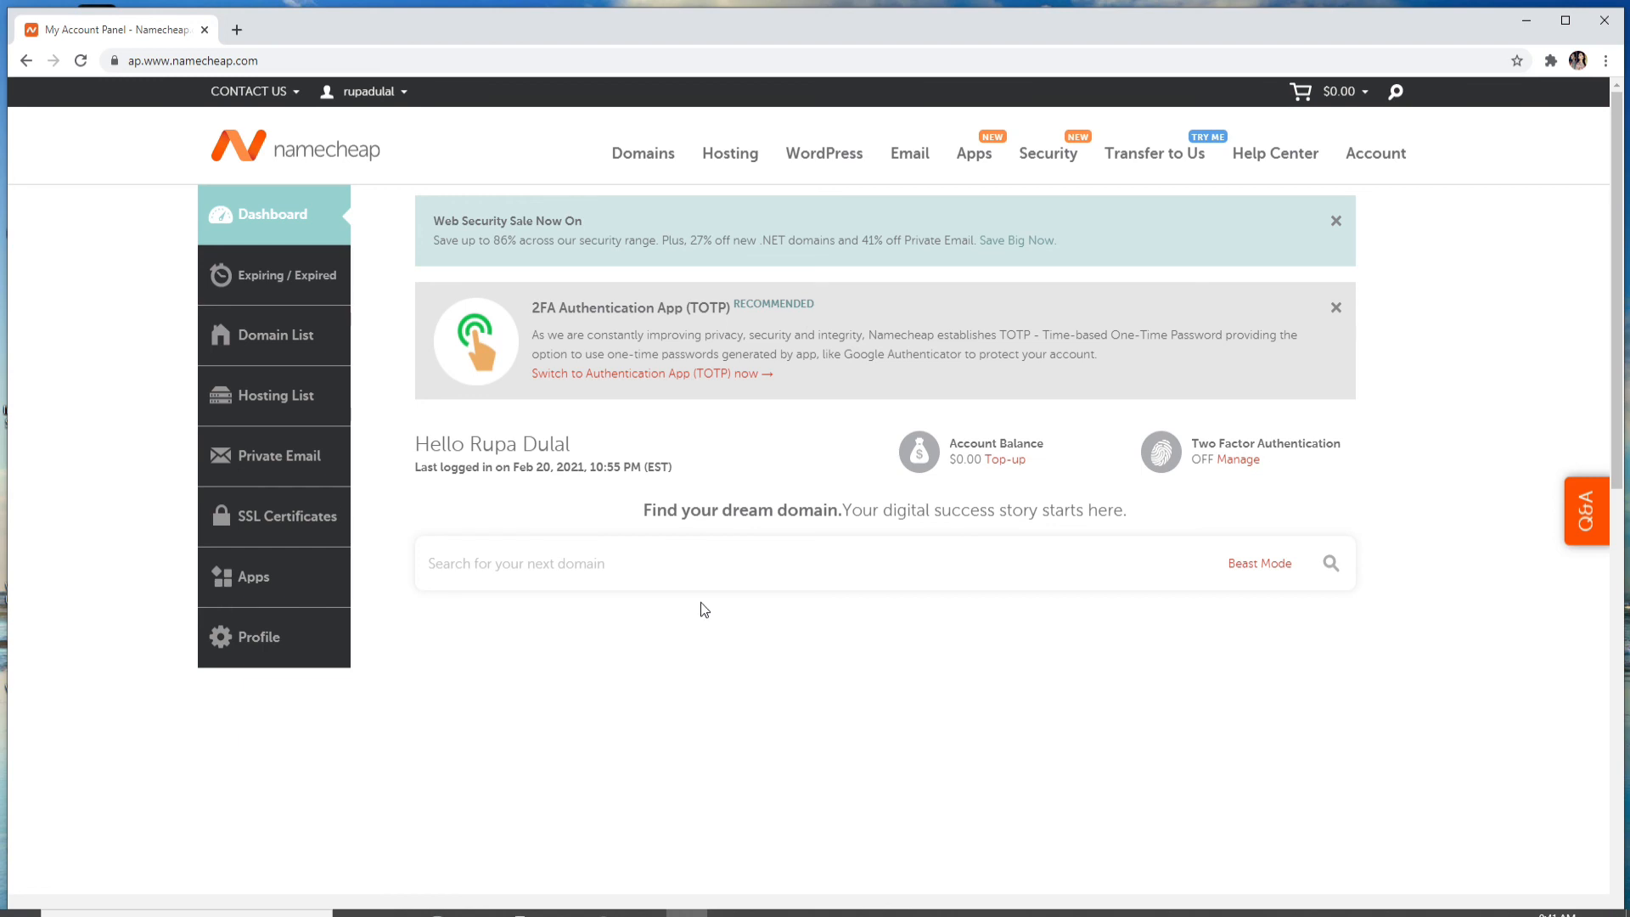